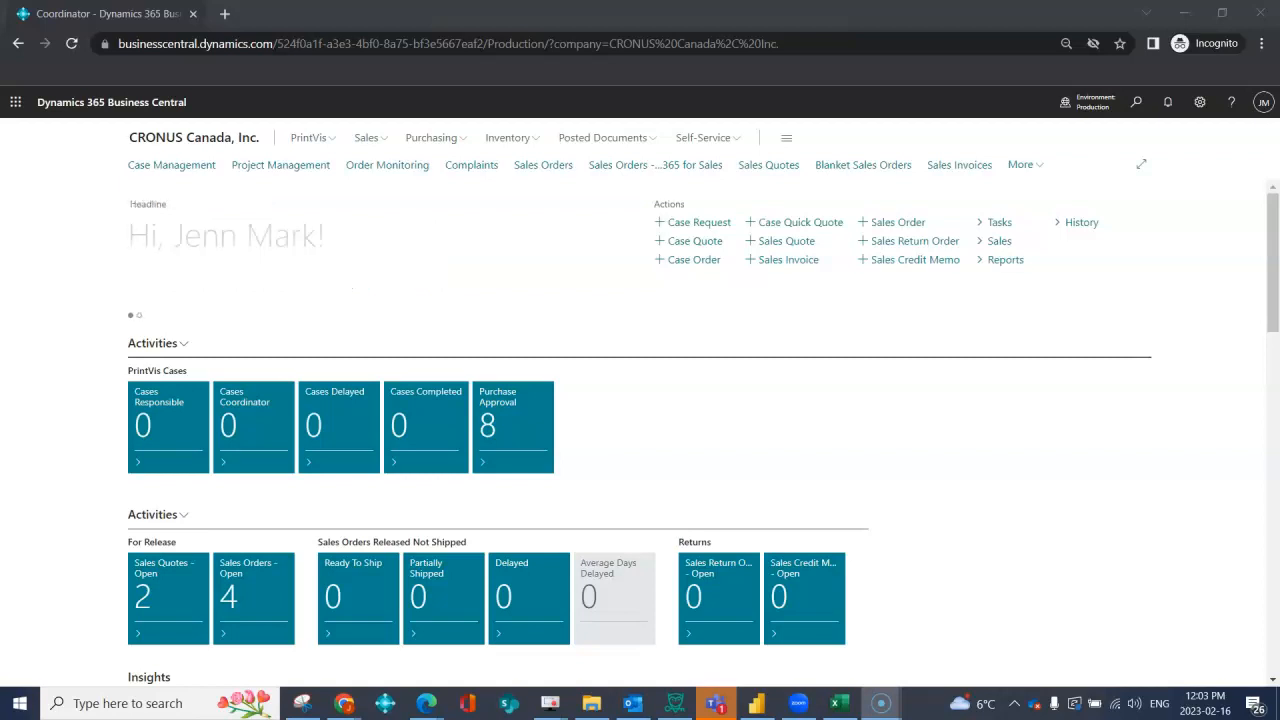
mouse_move(1141, 164)
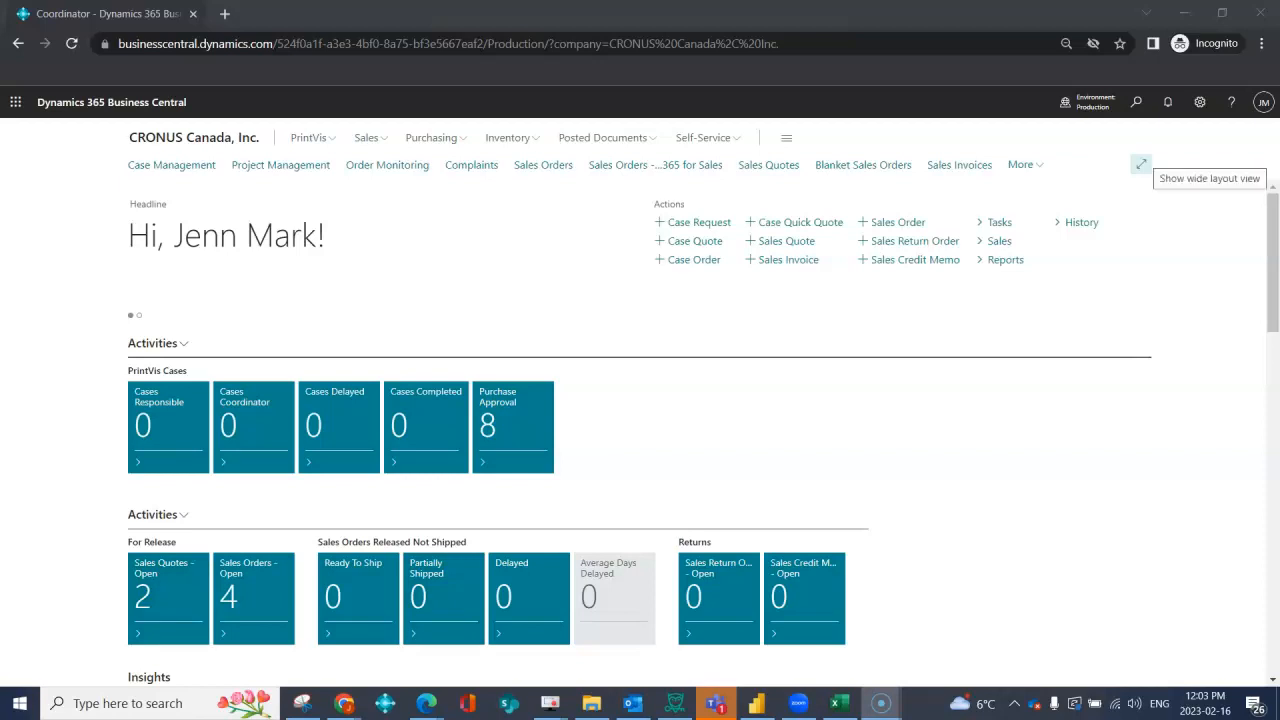
Find the Purchase Orders list through Tell Me search for 'pur'.
text(purchase)
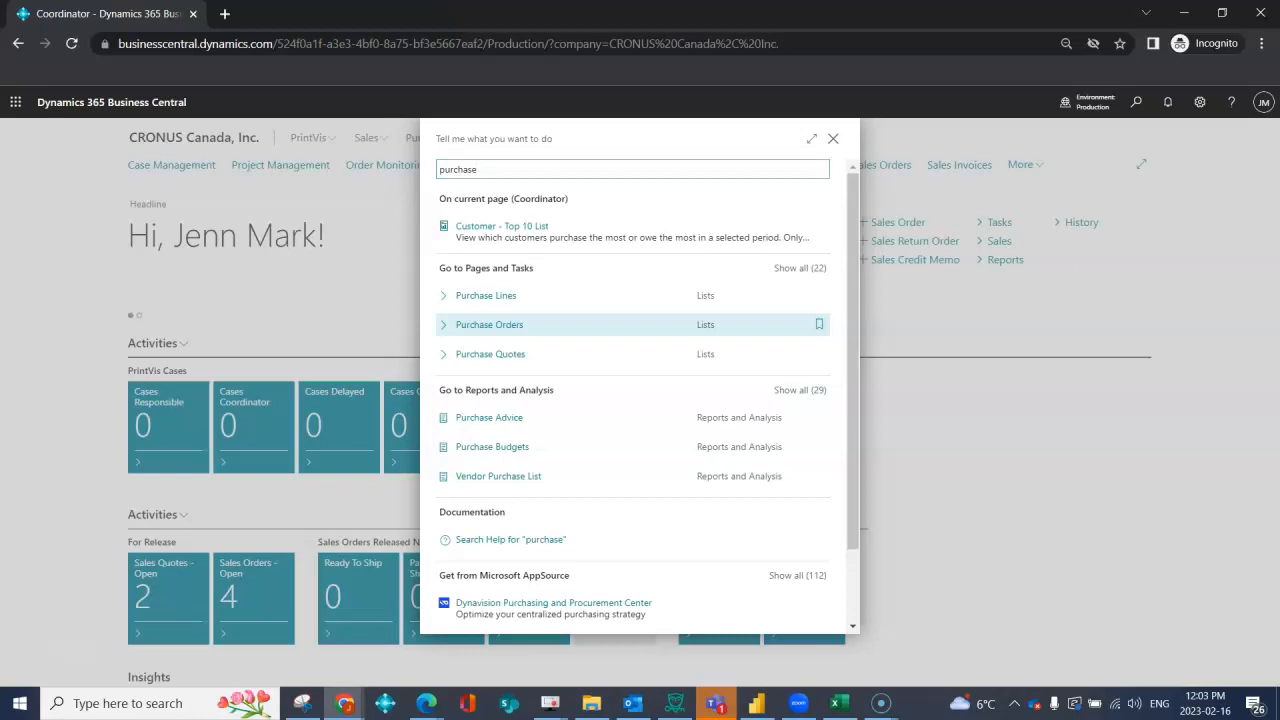
click(488, 324)
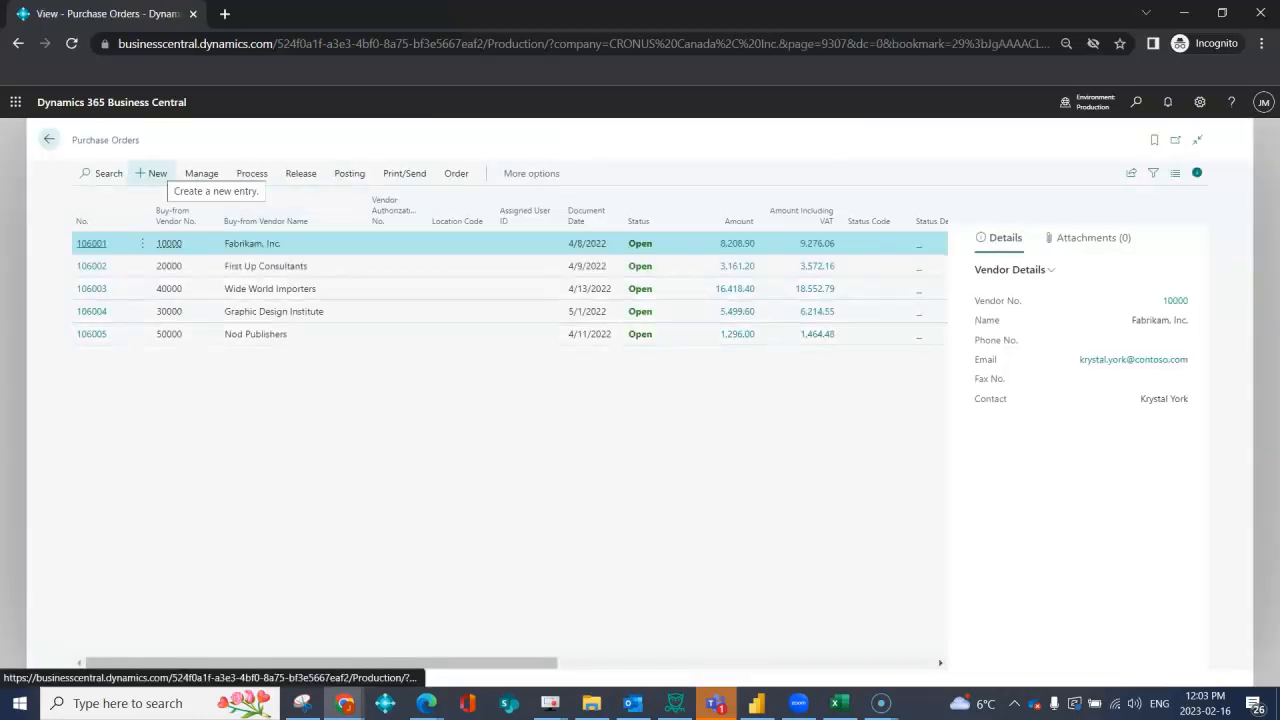
Create purchase order 106010 with Fabrikam, Inc. as vendor.
click(157, 173)
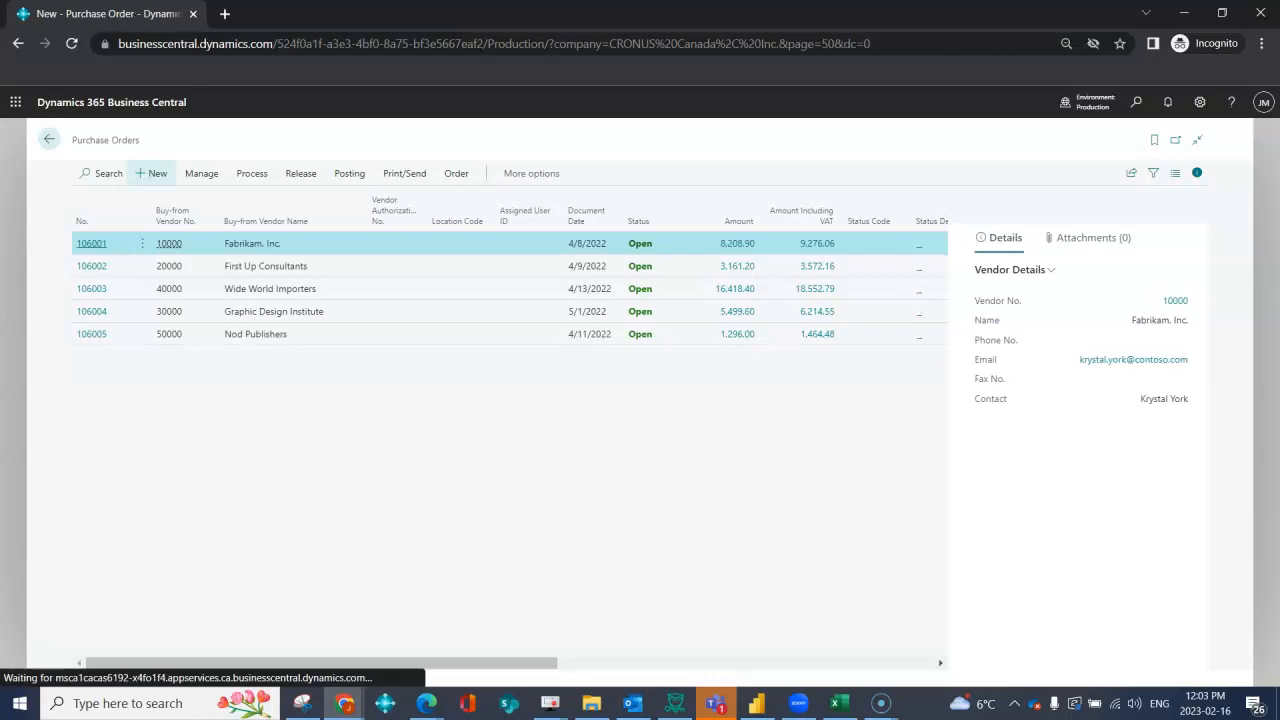
click(157, 173)
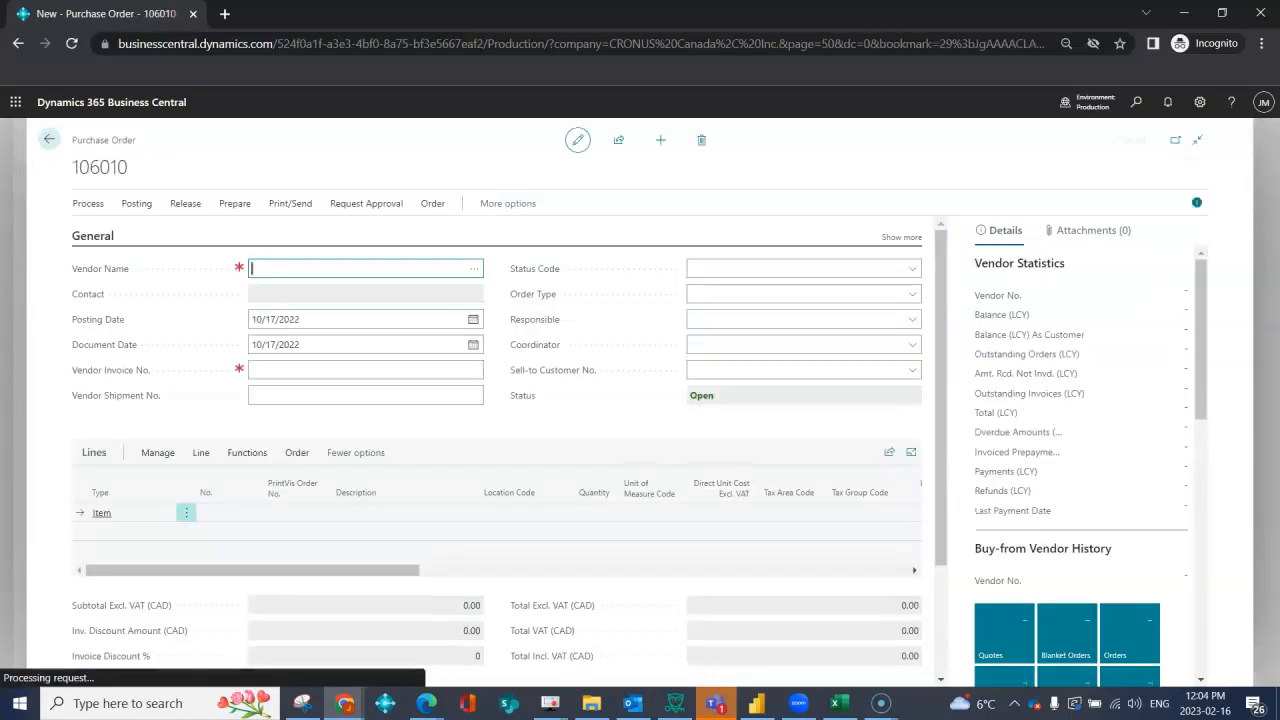
text(ab)
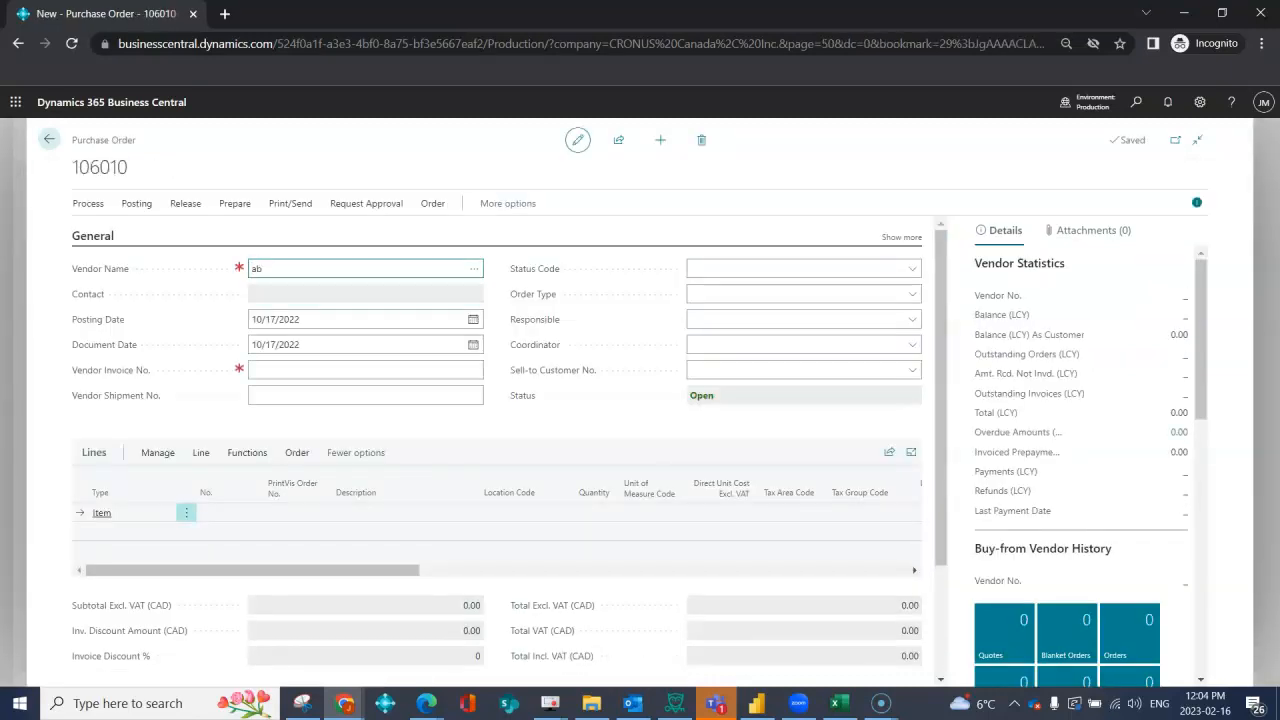
text(fab)
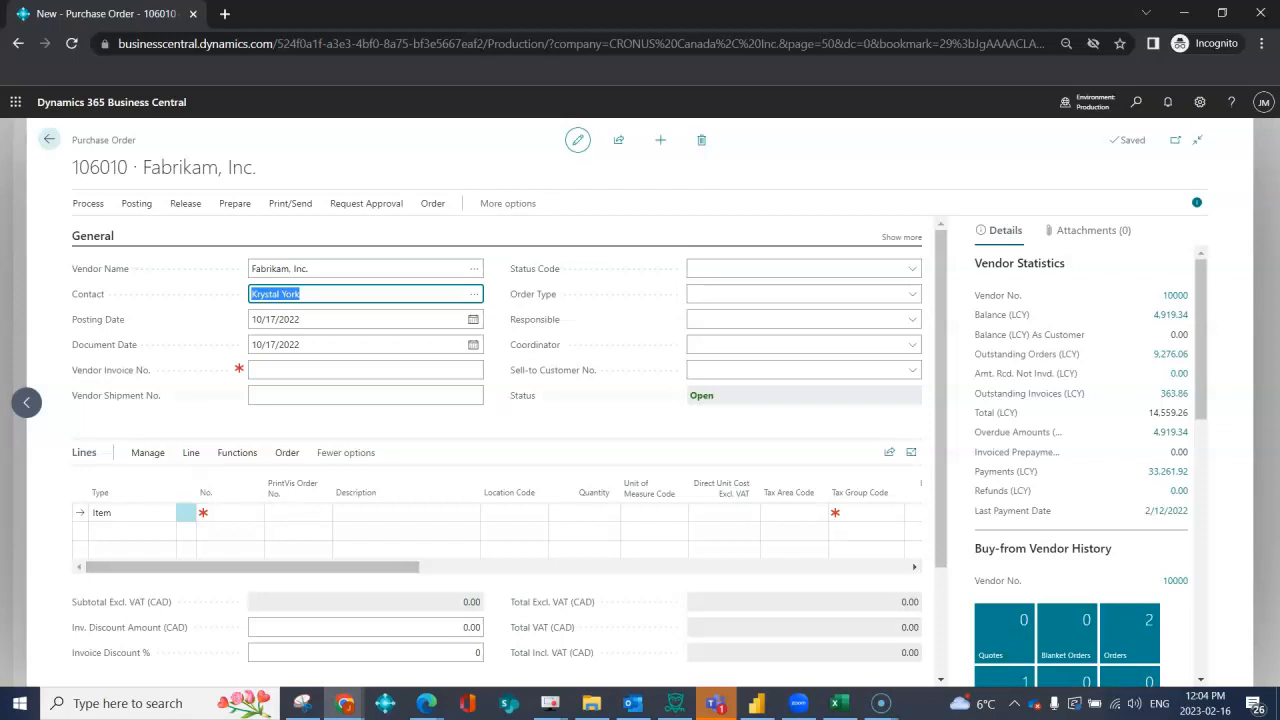
Reach Copy Document via Actions > Functions > Other on order 106010.
click(507, 203)
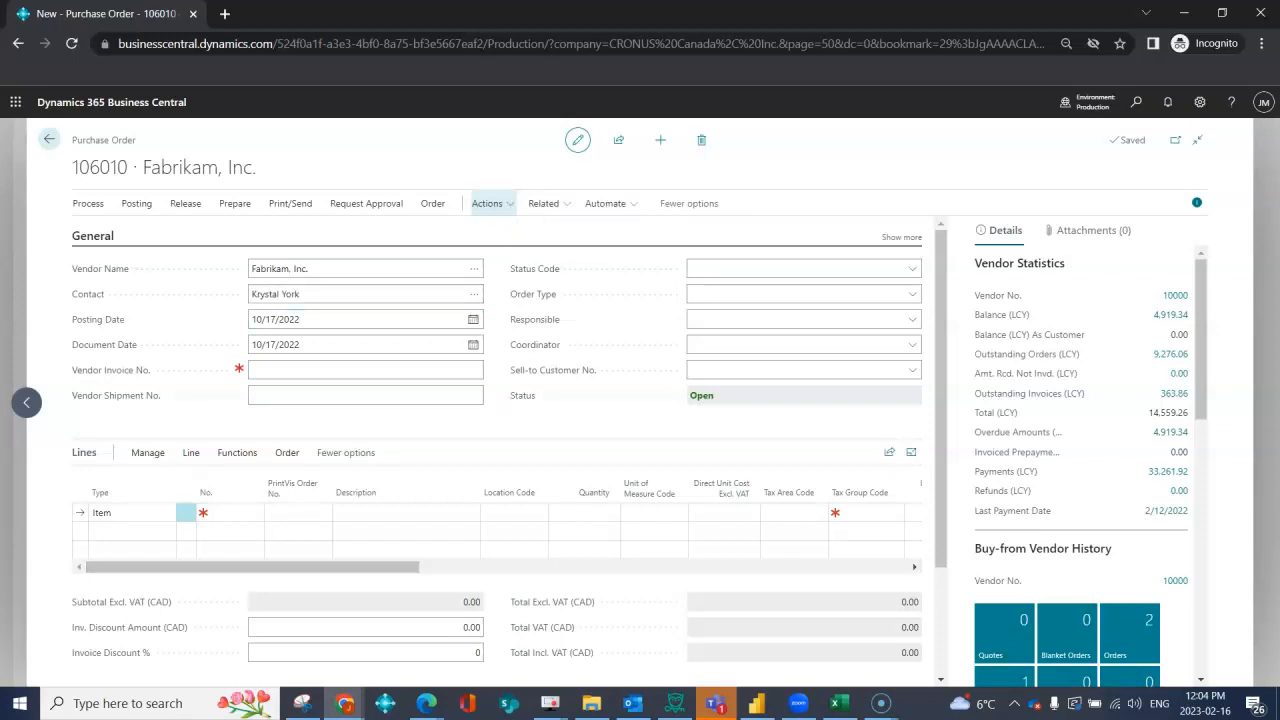
click(487, 203)
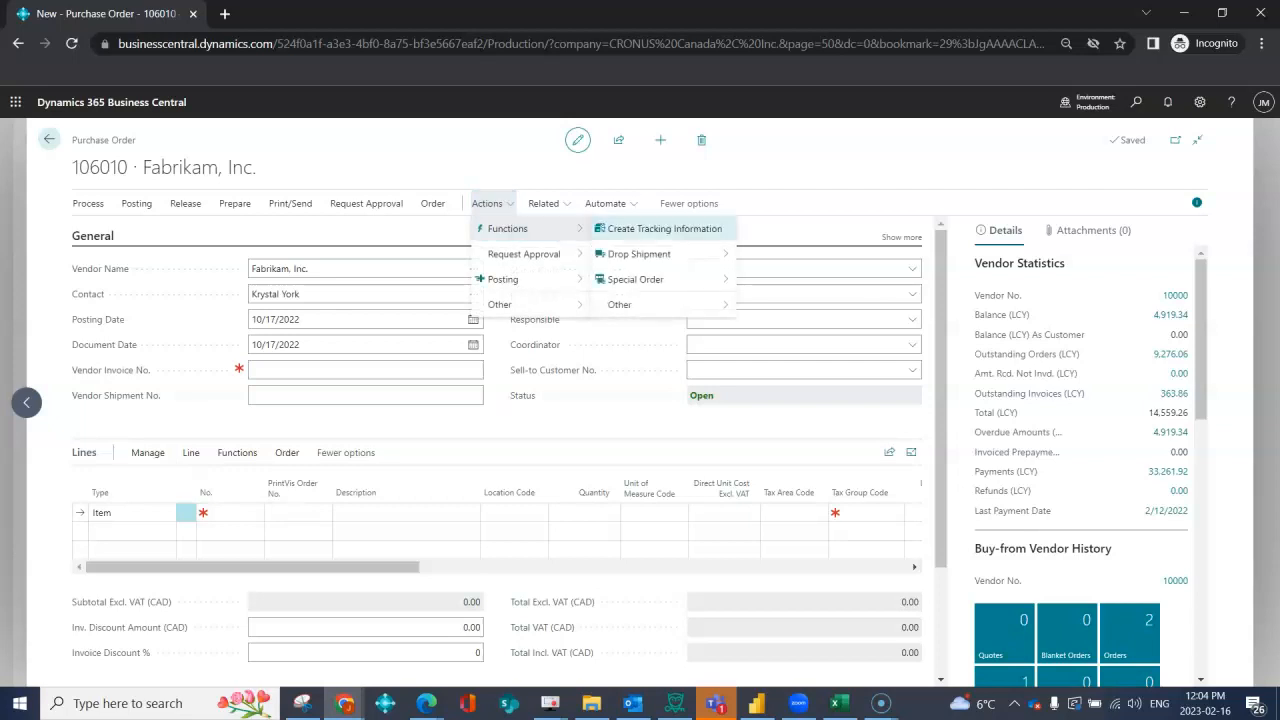
click(619, 304)
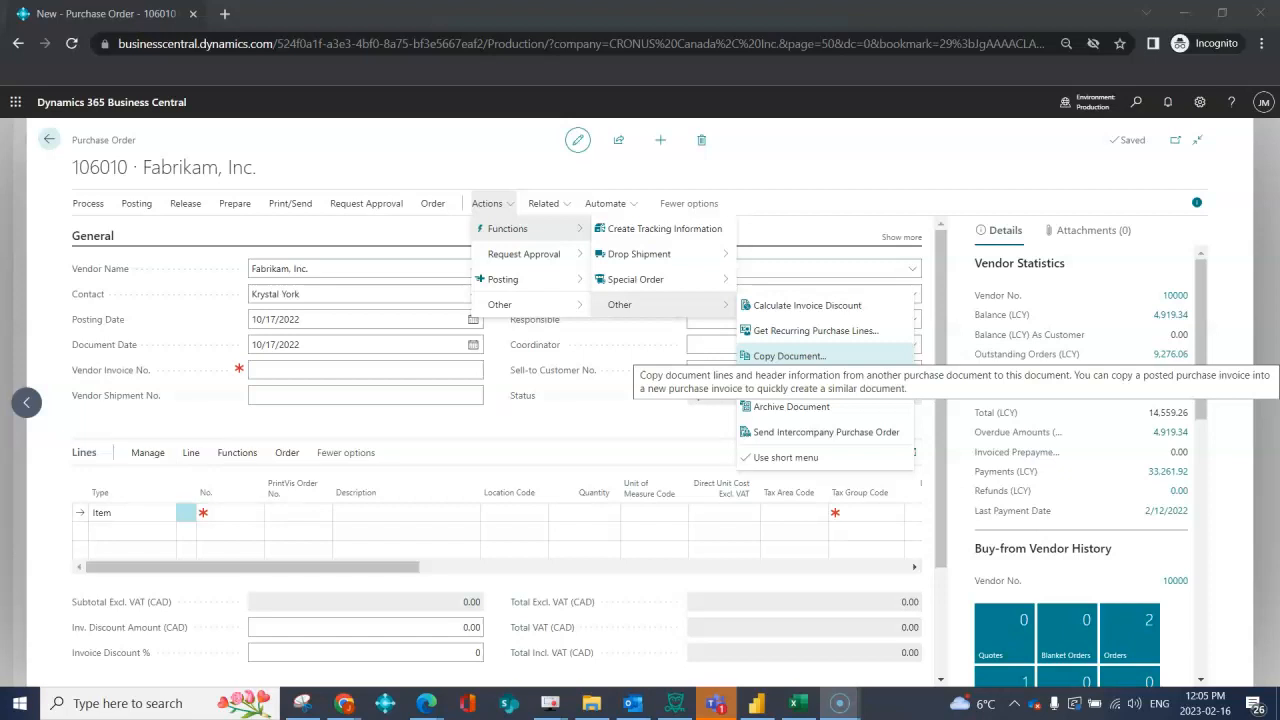
click(789, 356)
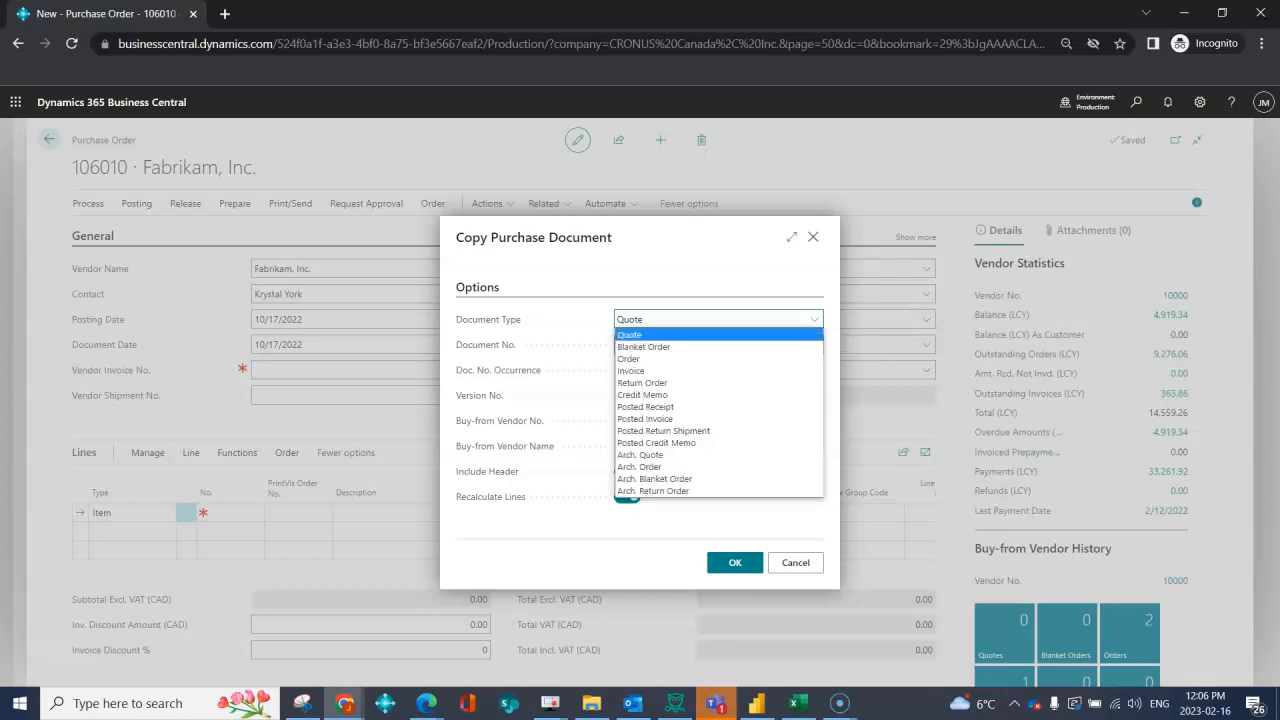
mouse_move(643, 346)
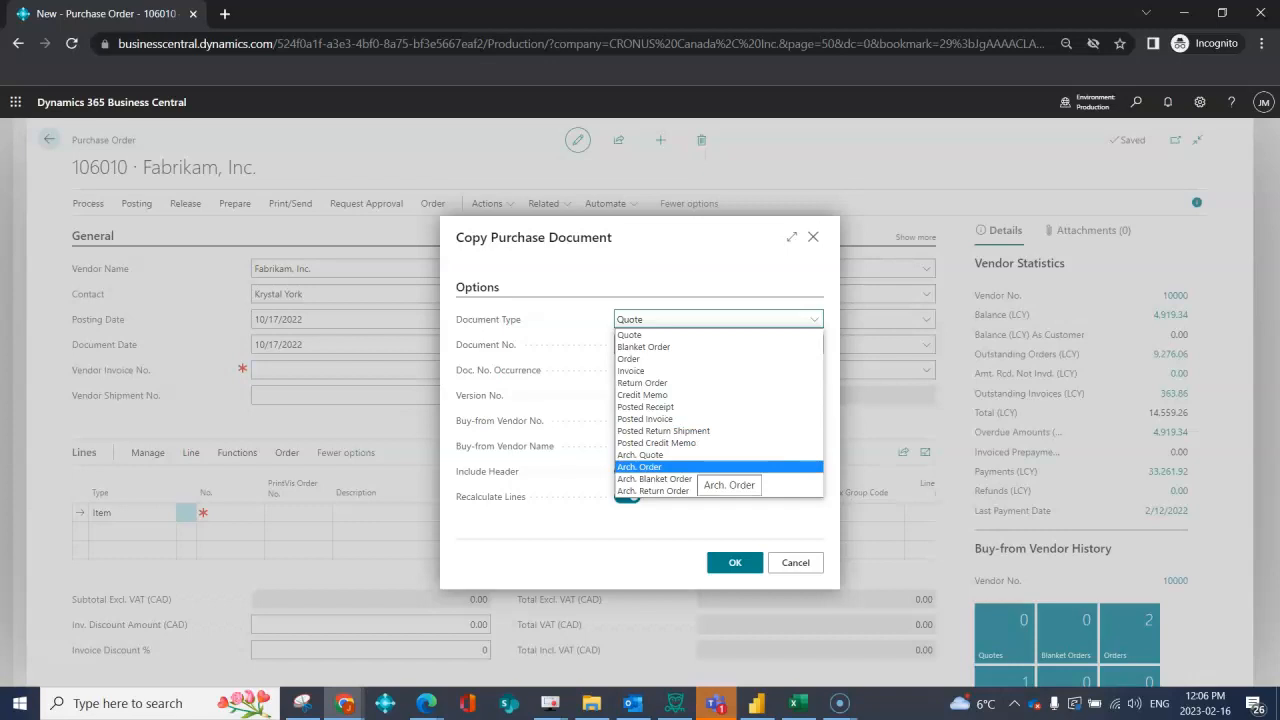
Choose Order as the source document type for the copy.
click(628, 358)
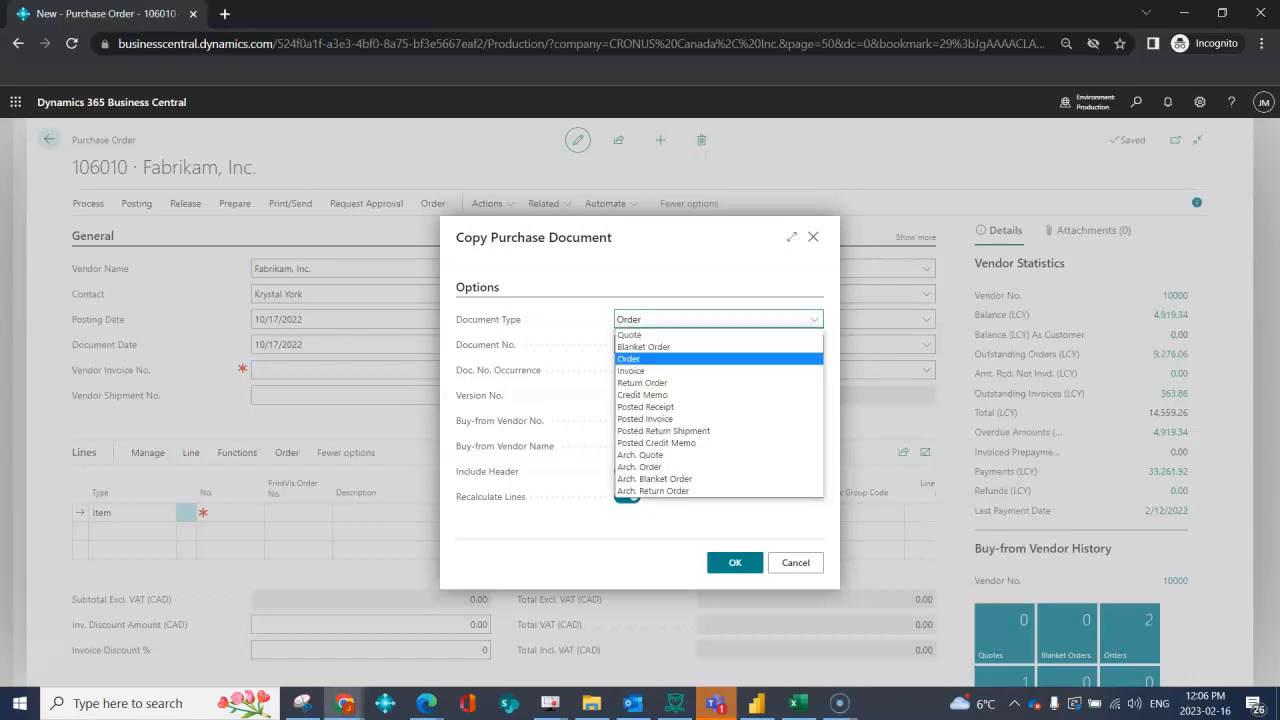
click(629, 358)
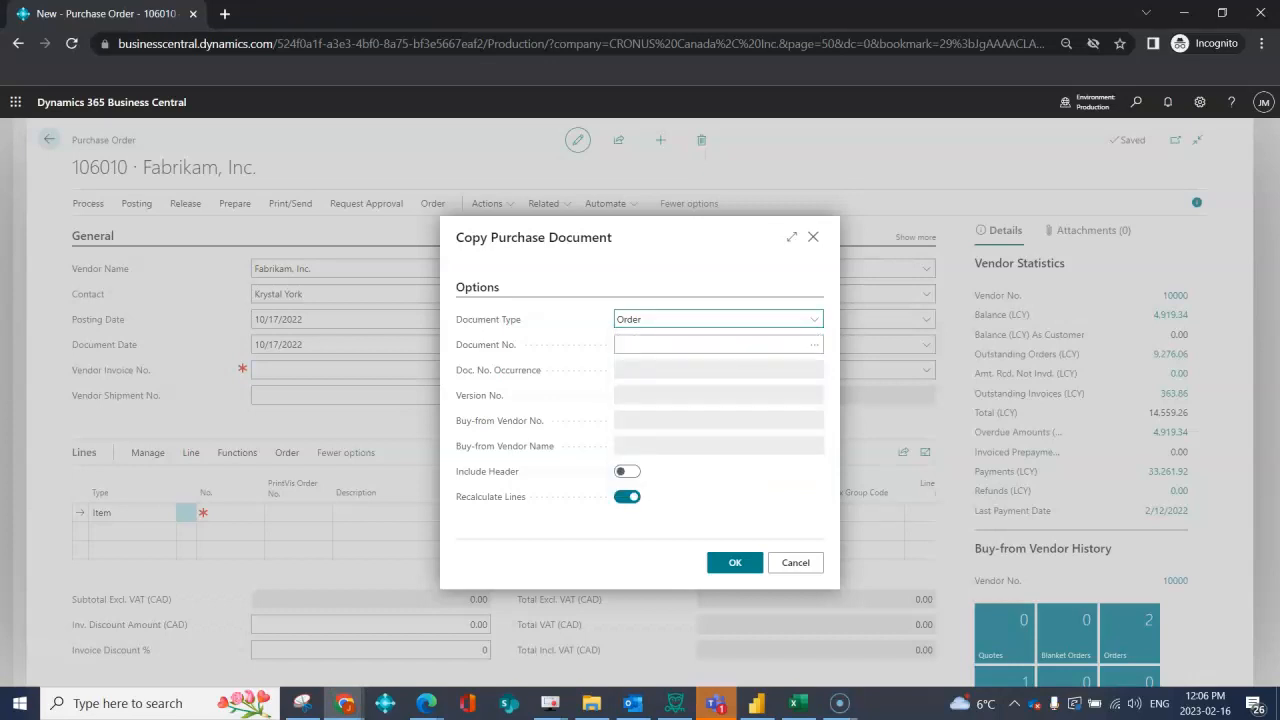
Copy the lines of order 106001 into 106010 with Recalculate Lines on.
click(811, 344)
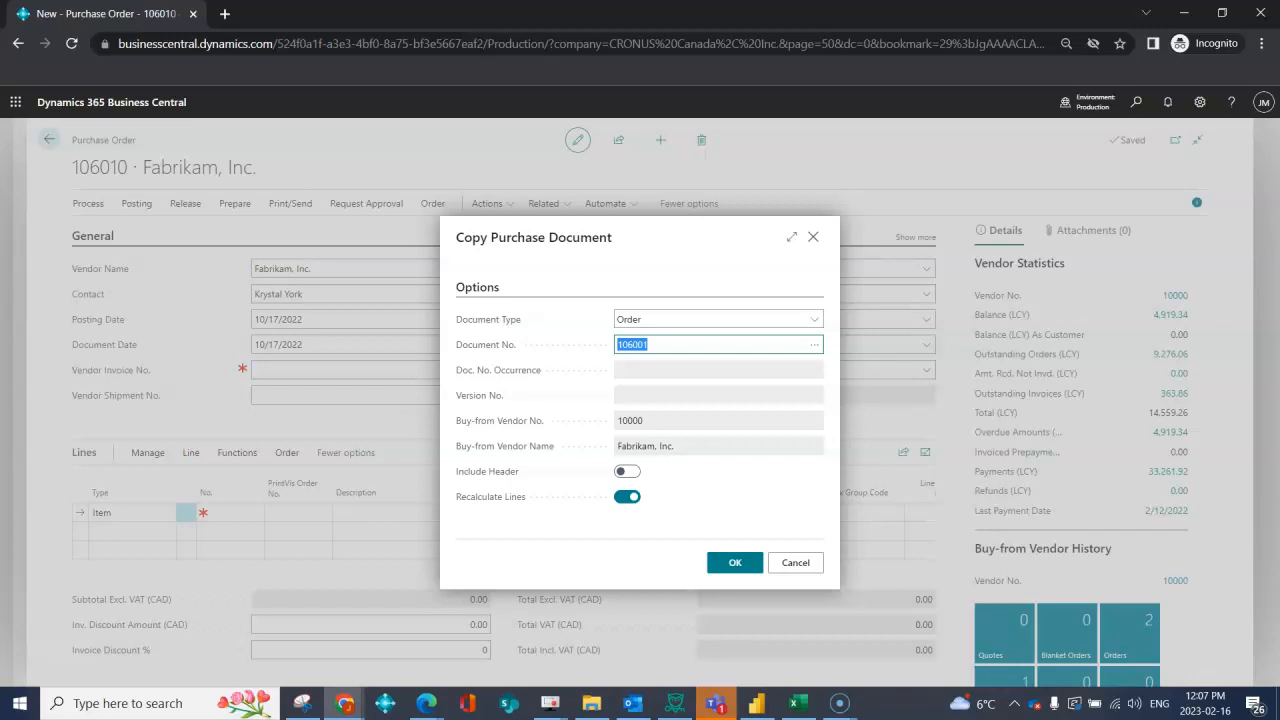
click(626, 496)
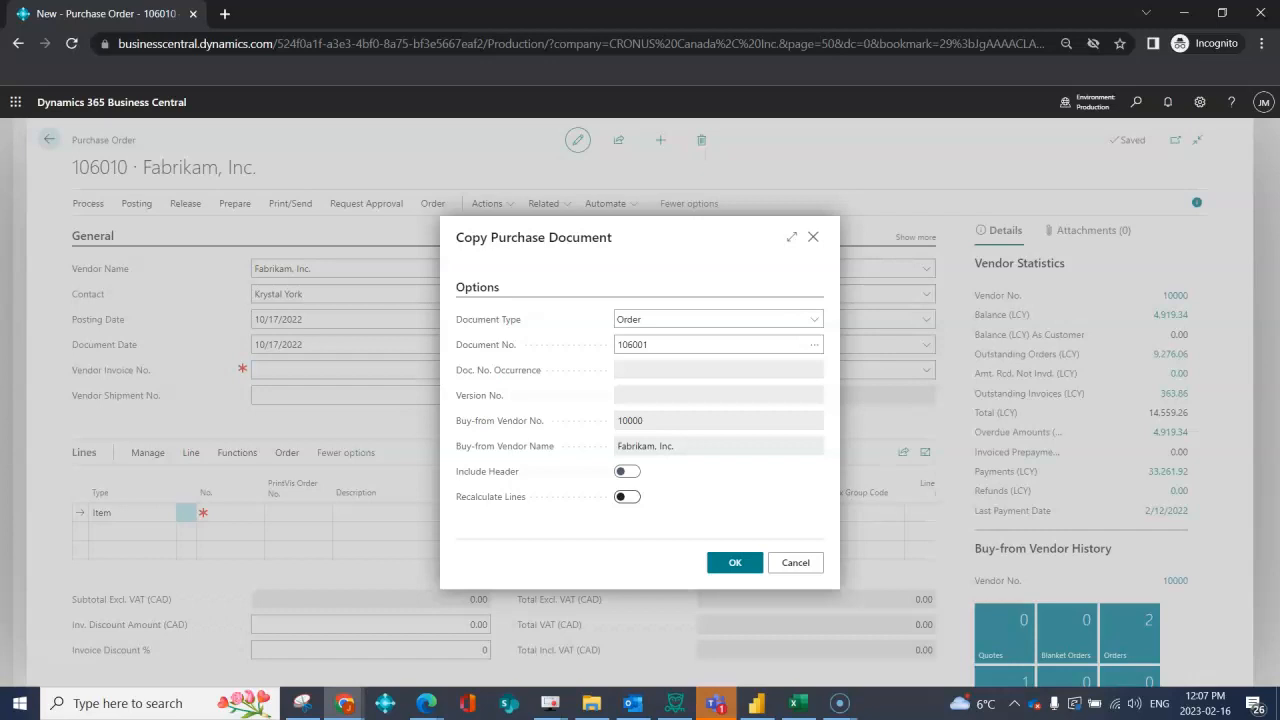
click(626, 497)
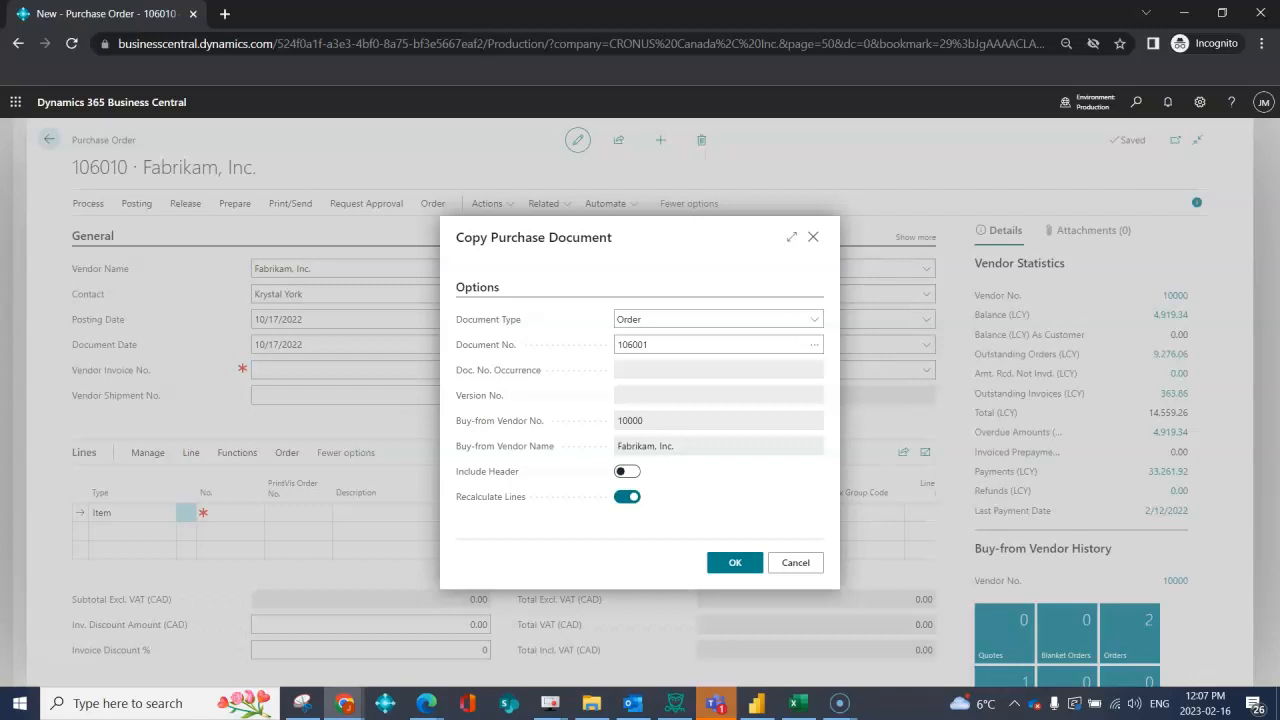
click(733, 562)
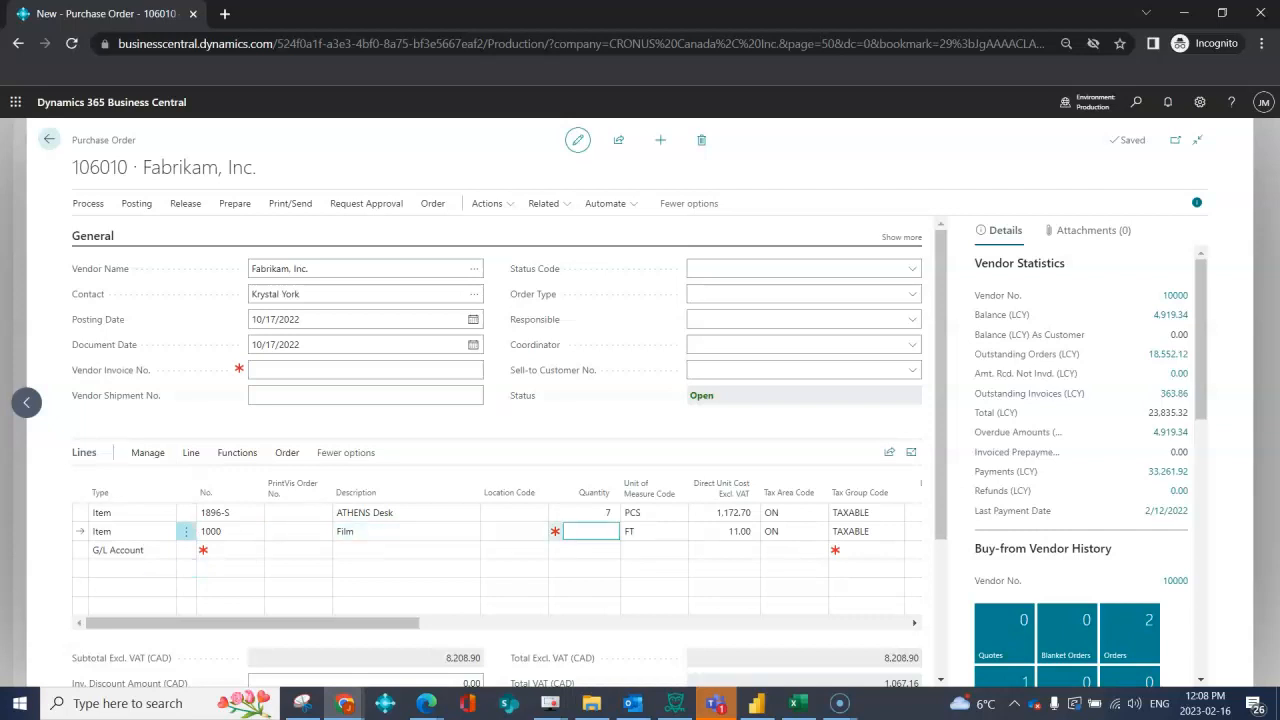
Raise the Film line quantity to 100, making the subtotal 9,308.90.
text(100)
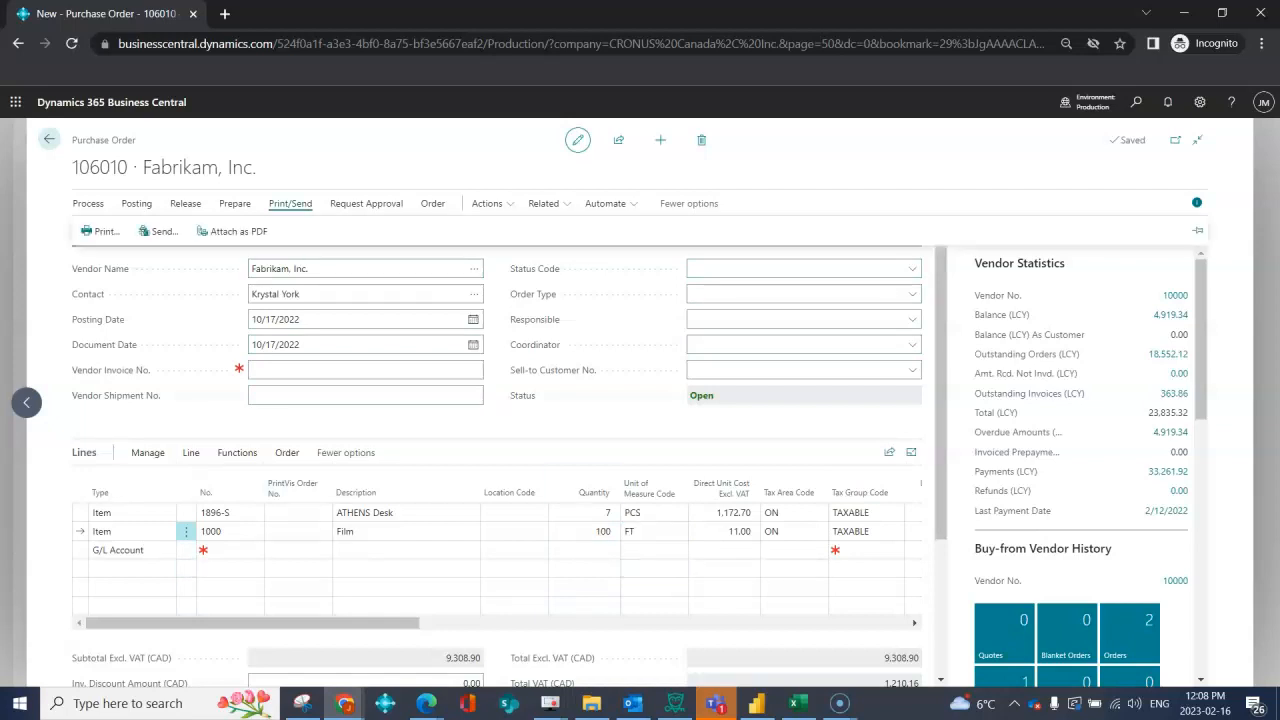
mouse_move(237, 231)
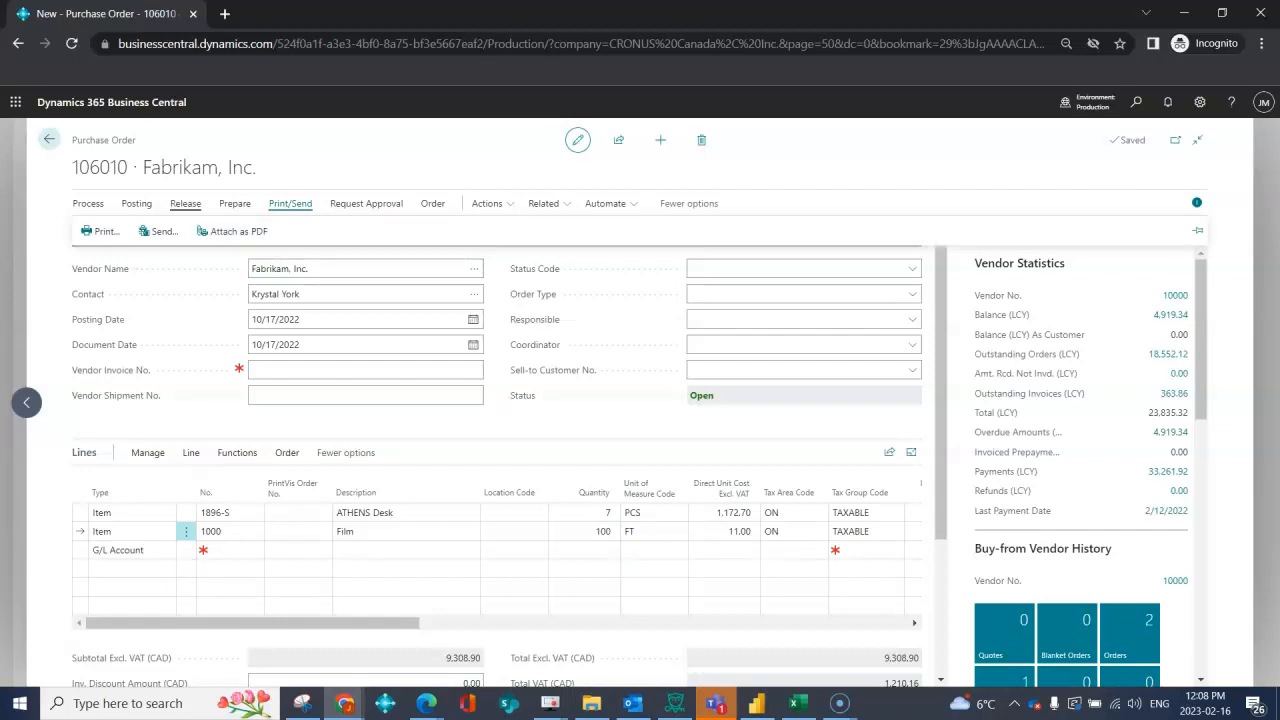
Release purchase order 106010.
click(185, 203)
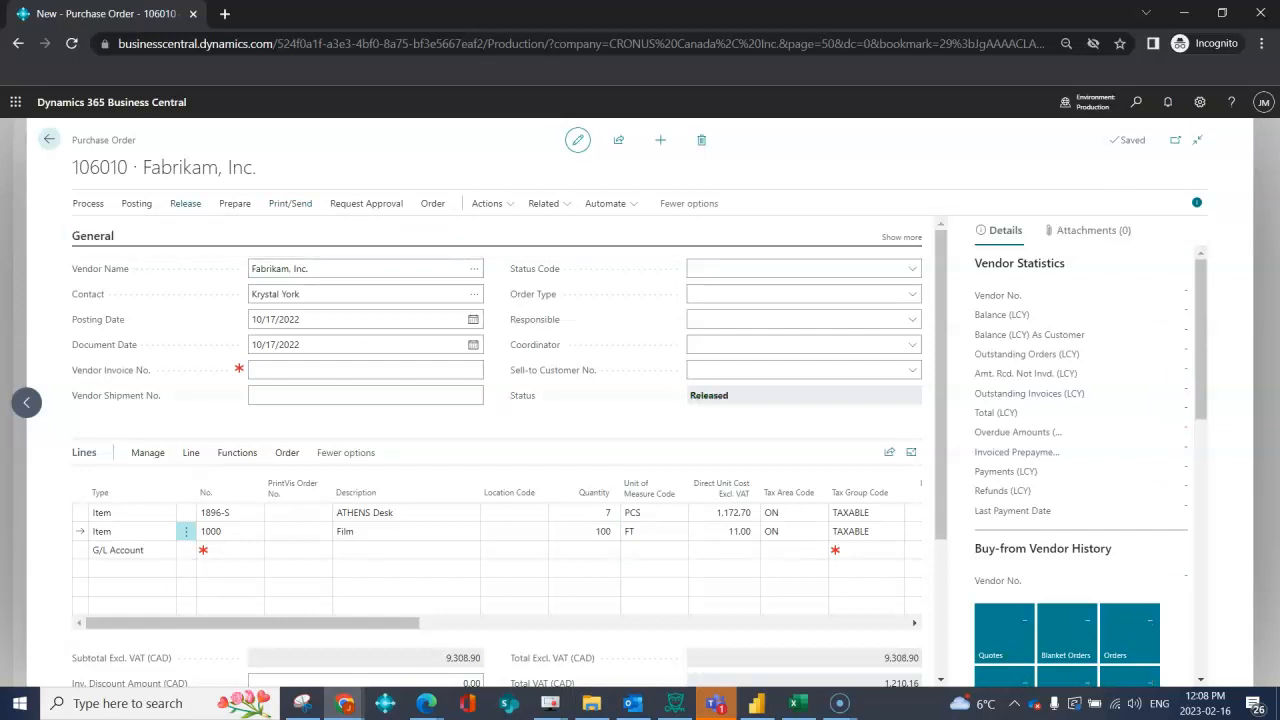